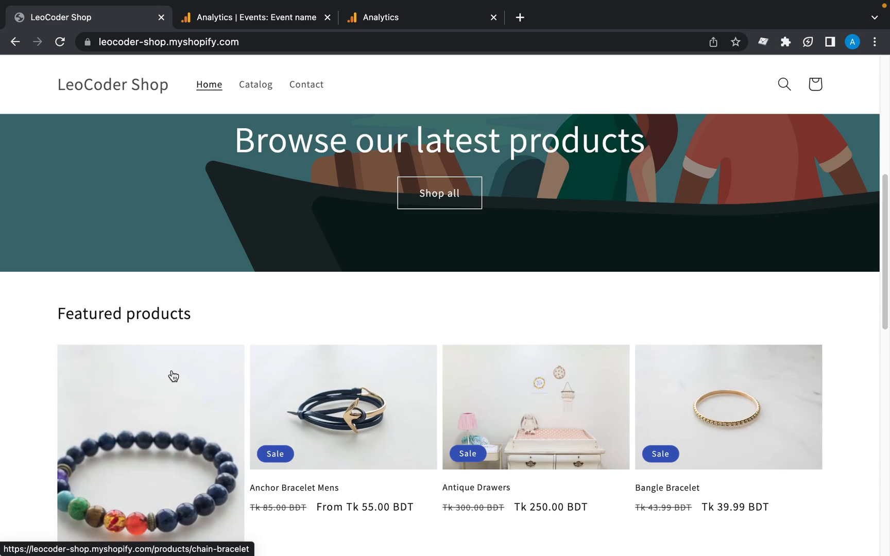
Step: Page the Events report from page one to rows 11–20, where form_submit appears
{"action": "left_click", "coordinate": [252, 17]}
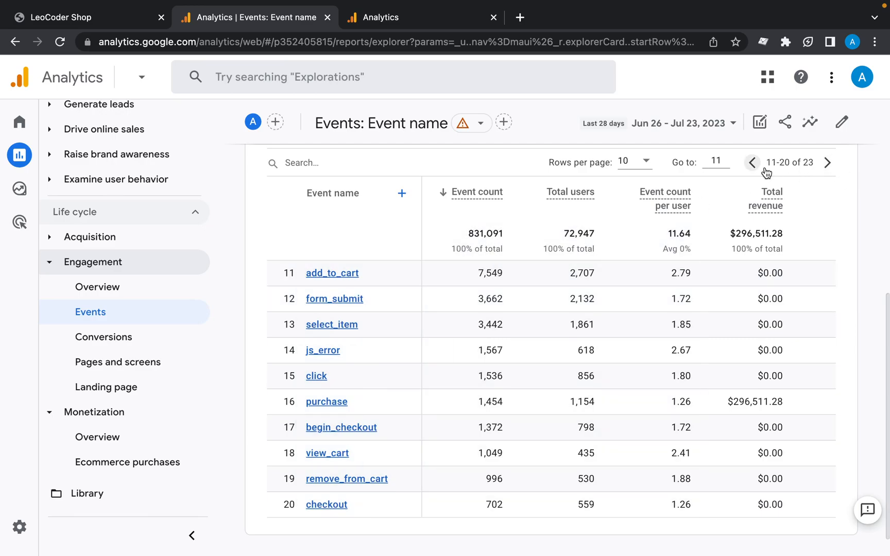
{"action": "left_click", "coordinate": [751, 162]}
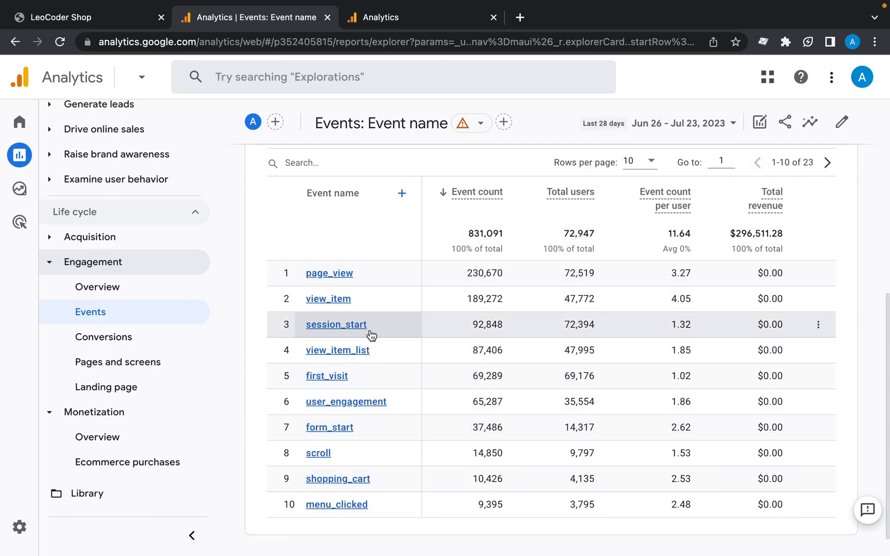
{"action": "mouse_move", "coordinate": [368, 428]}
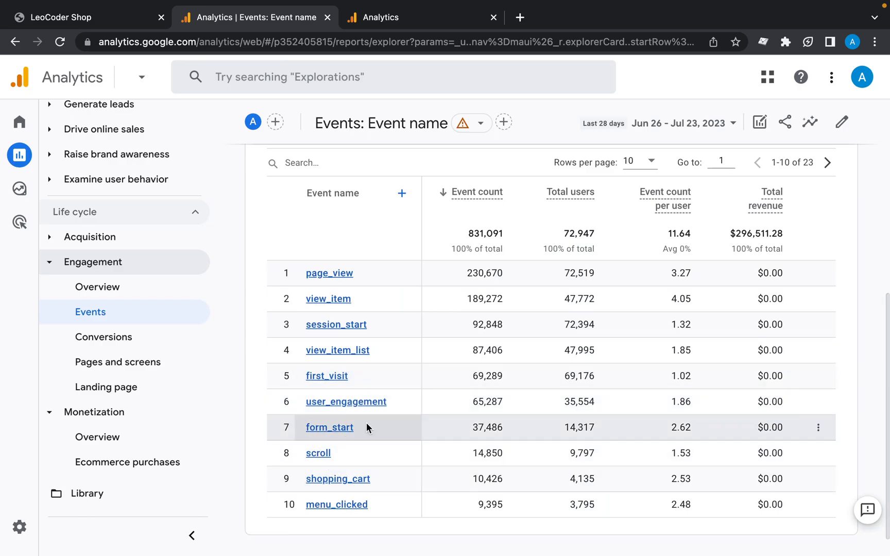
{"action": "mouse_move", "coordinate": [373, 434]}
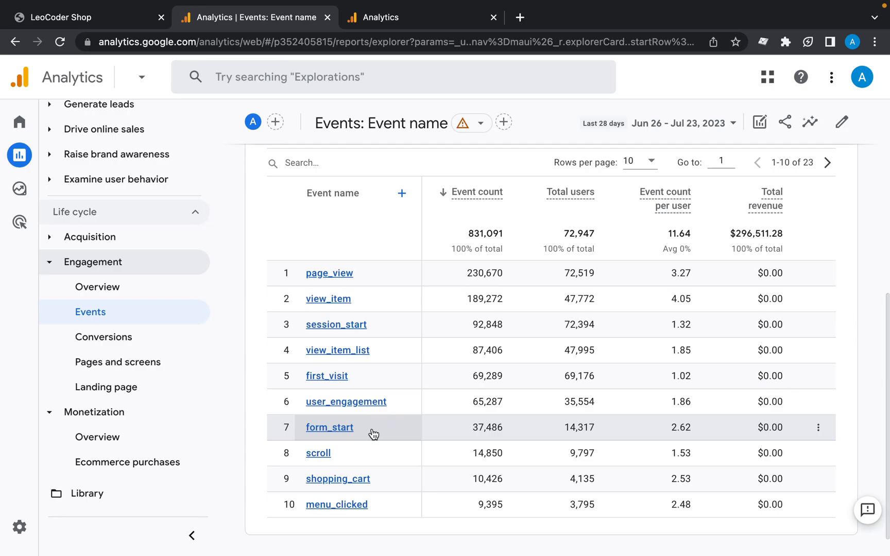
{"action": "mouse_move", "coordinate": [508, 359]}
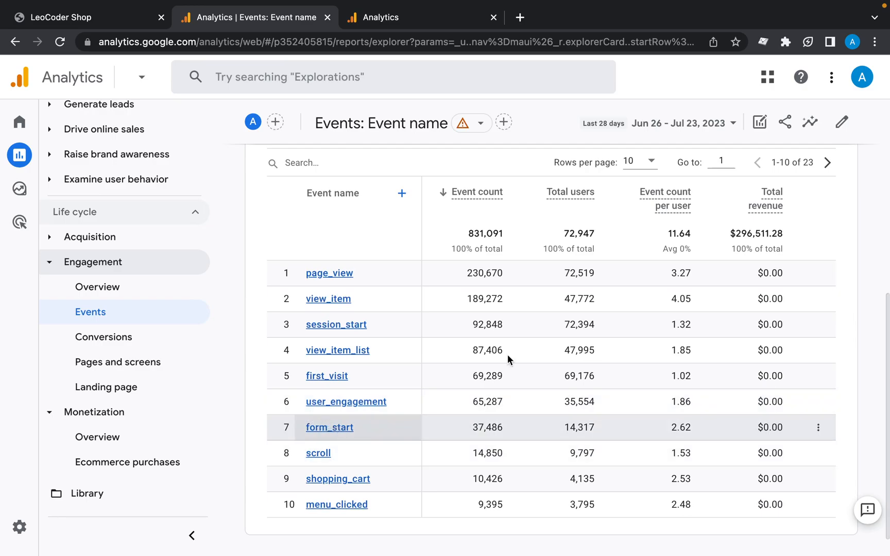
{"action": "left_click", "coordinate": [826, 162]}
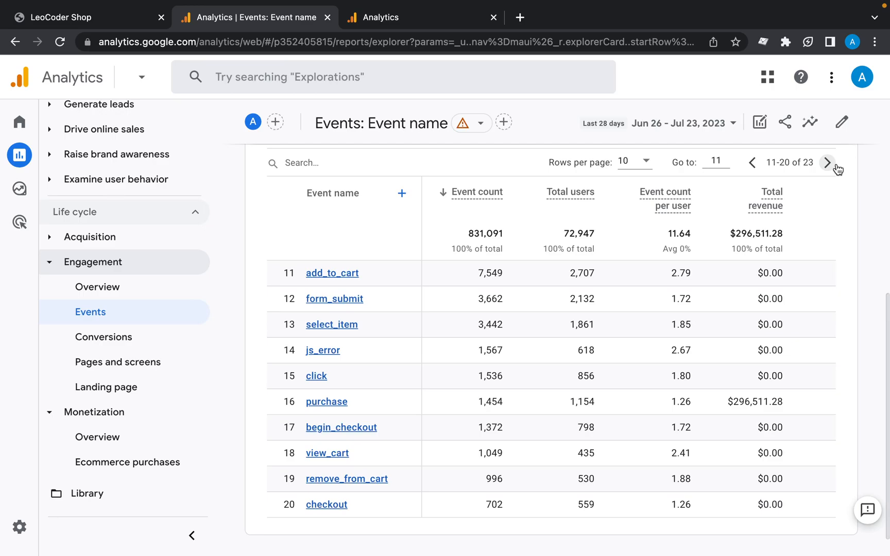
{"action": "mouse_move", "coordinate": [454, 108]}
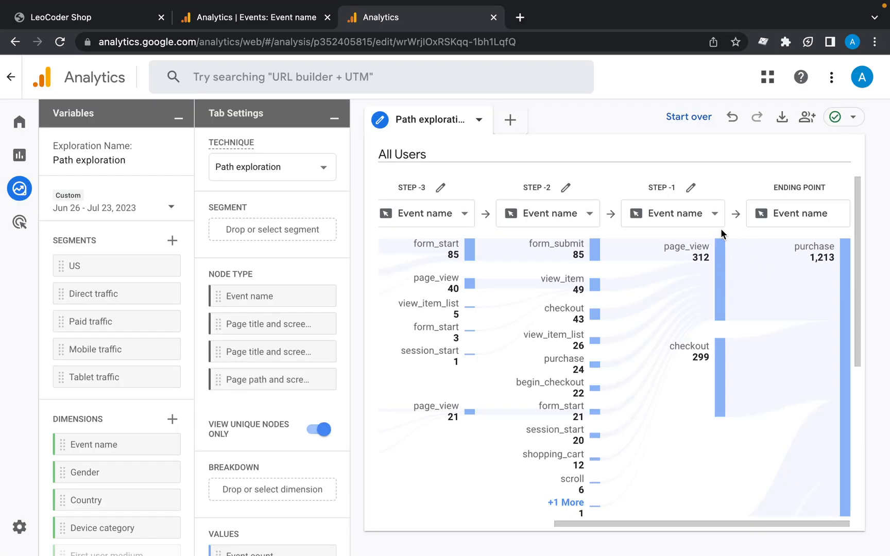
{"action": "mouse_move", "coordinate": [816, 260]}
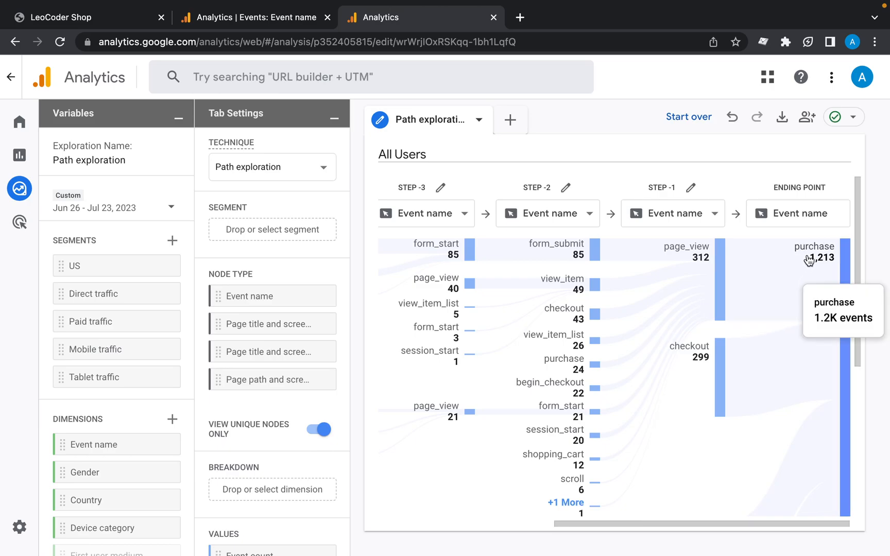
{"action": "mouse_move", "coordinate": [205, 199]}
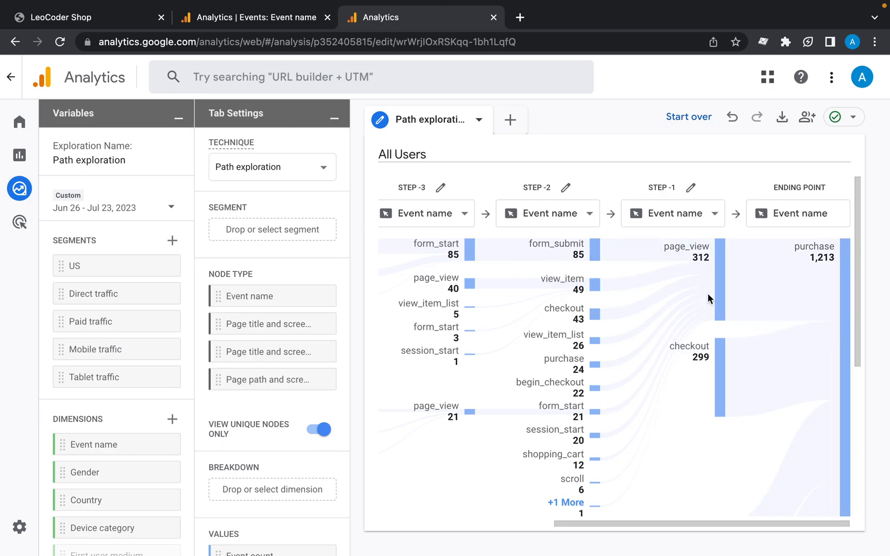
{"action": "mouse_move", "coordinate": [708, 369]}
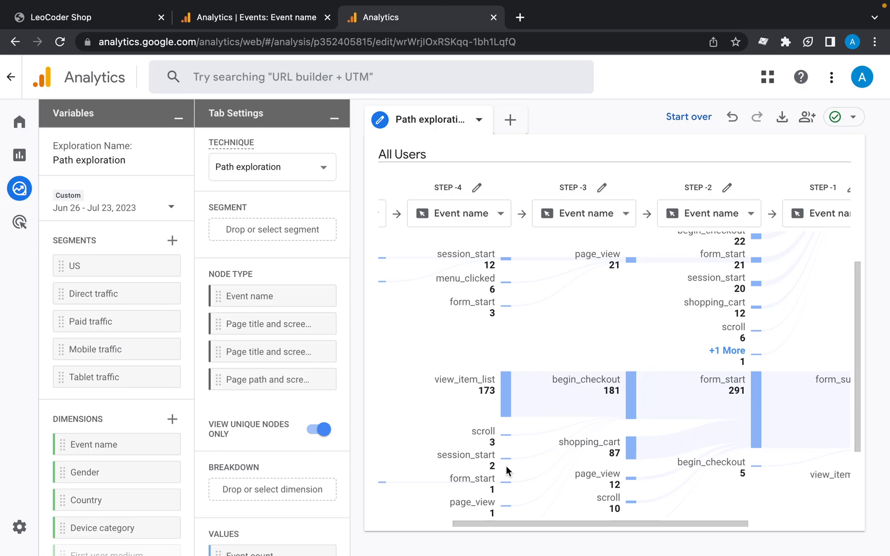
Step: Scroll the path exploration to trace form_start leading to form_submit
{"action": "scroll", "scroll_direction": "down", "scroll_amount": 3}
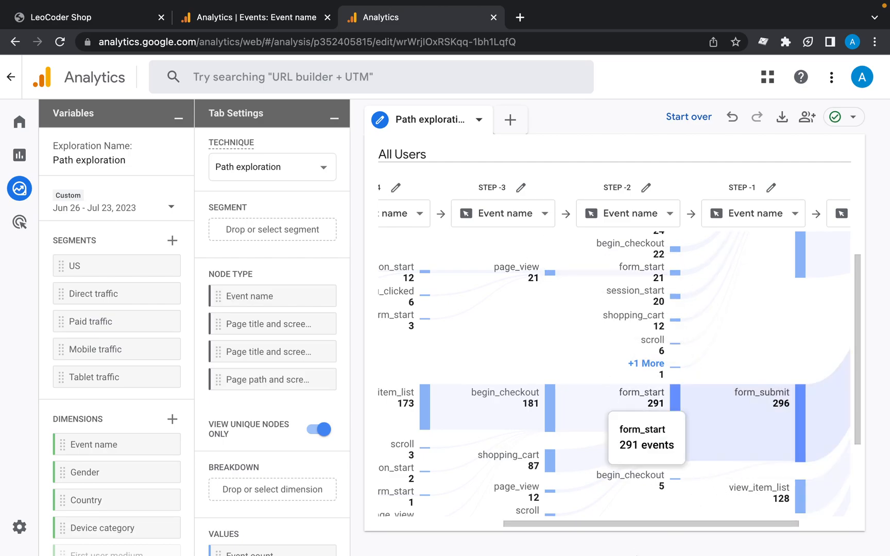
{"action": "mouse_move", "coordinate": [613, 387]}
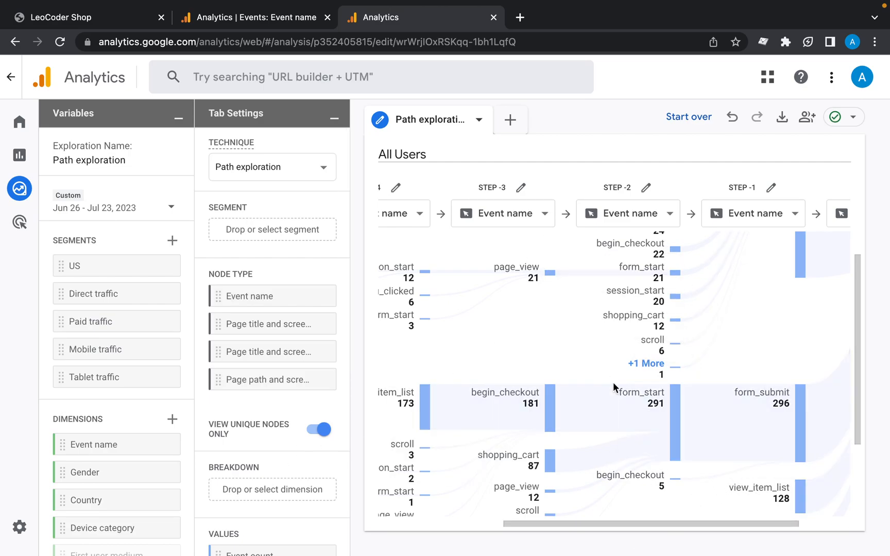
{"action": "mouse_move", "coordinate": [661, 485]}
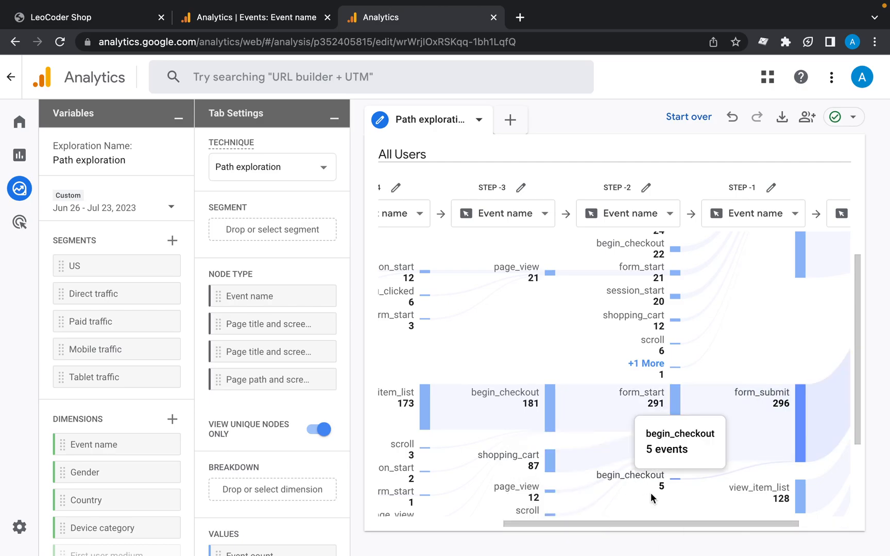
{"action": "mouse_move", "coordinate": [491, 490]}
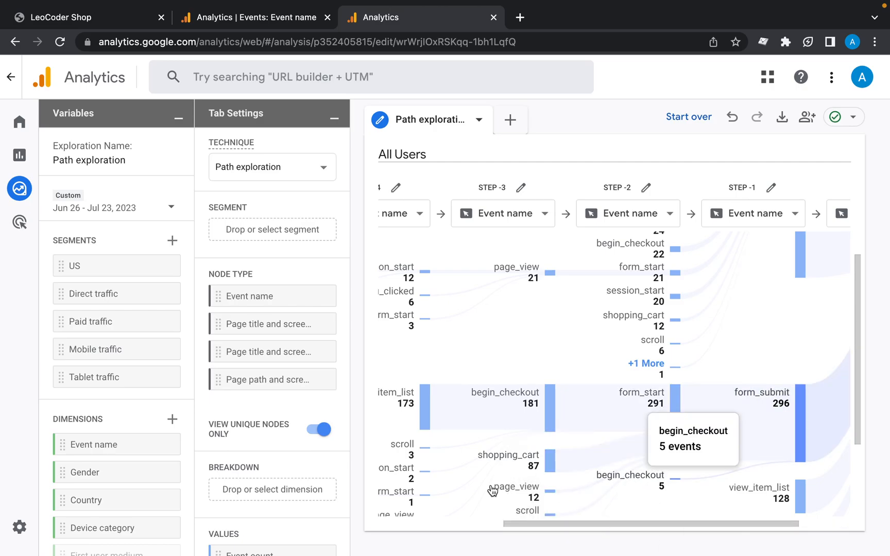
Step: Add the gold Anchor Bracelet Mens from Featured products to the storefront cart
{"action": "left_click", "coordinate": [88, 17]}
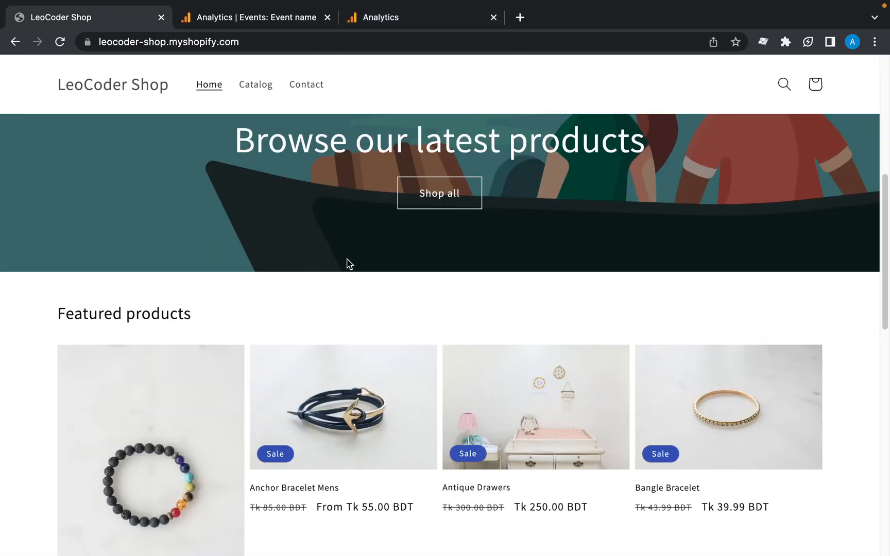
{"action": "scroll", "scroll_direction": "down", "scroll_amount": 3}
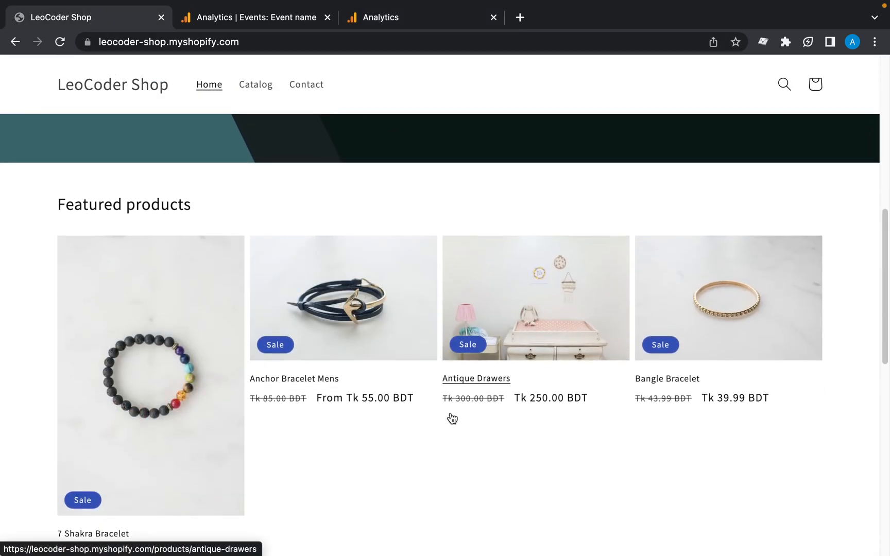
{"action": "left_click", "coordinate": [342, 297]}
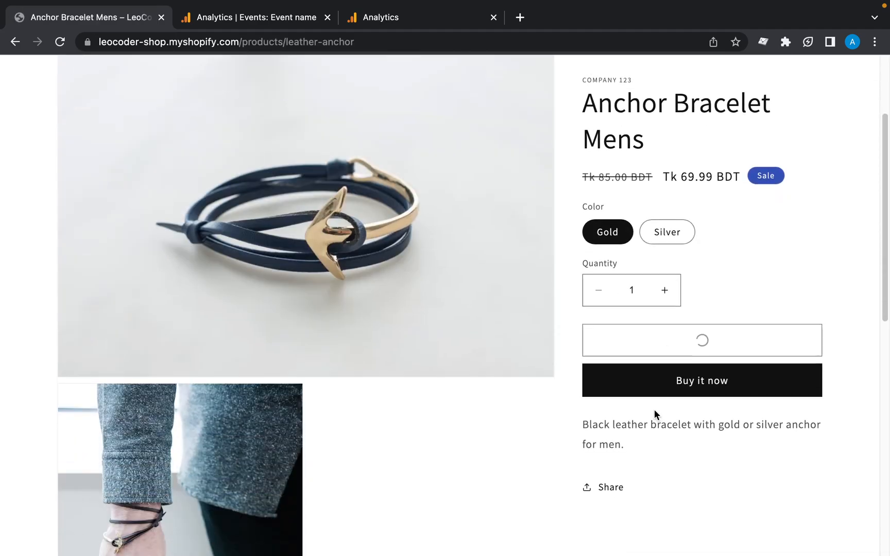
{"action": "left_click", "coordinate": [702, 340]}
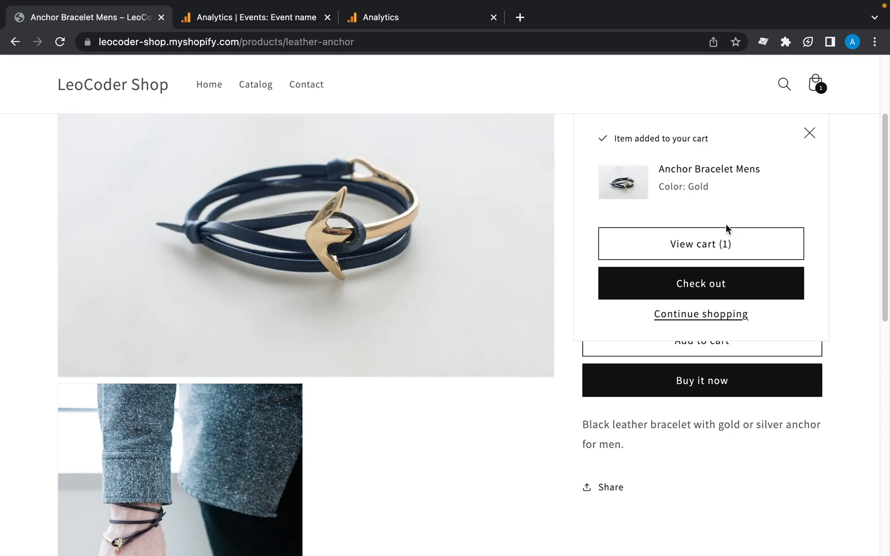
{"action": "mouse_move", "coordinate": [722, 227]}
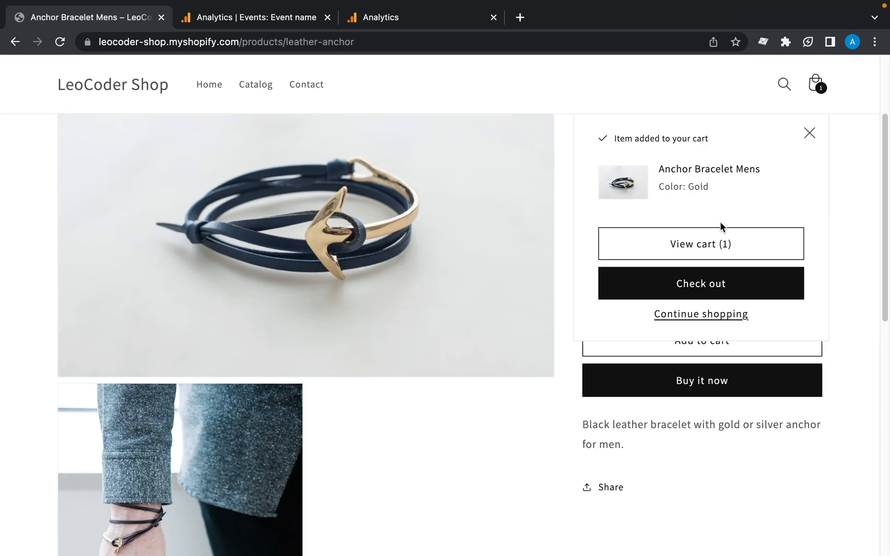
{"action": "scroll", "scroll_direction": "down", "scroll_amount": 3}
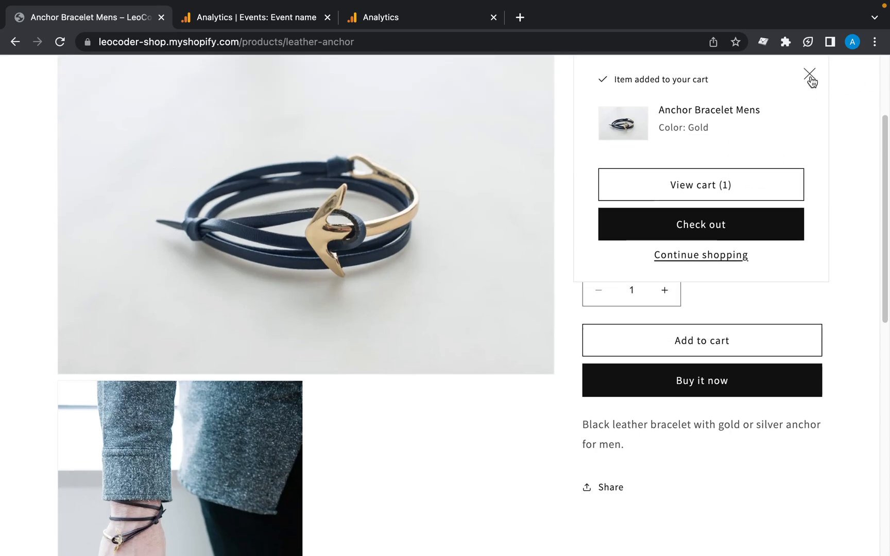
Step: Inspect the add-to-cart form posting to /cart/add, then add the bracelet again
{"action": "right_click", "coordinate": [700, 340]}
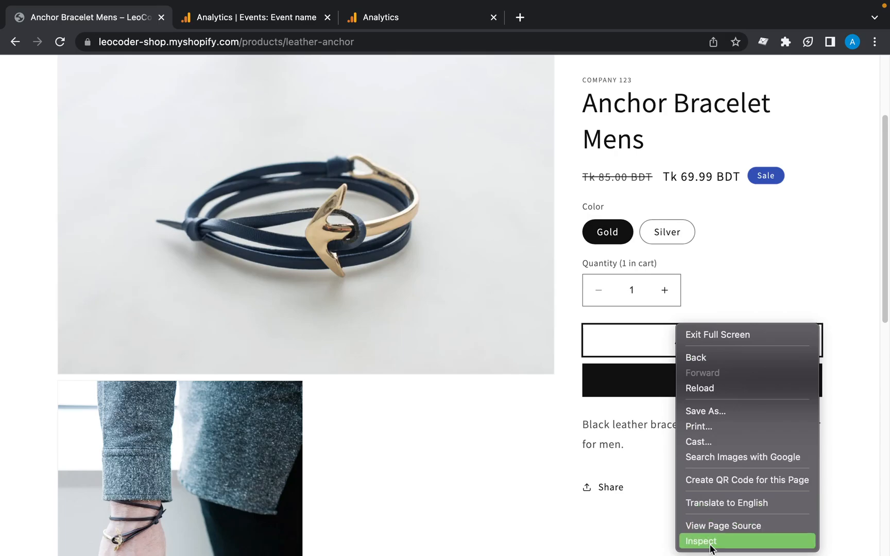
{"action": "left_click", "coordinate": [700, 540]}
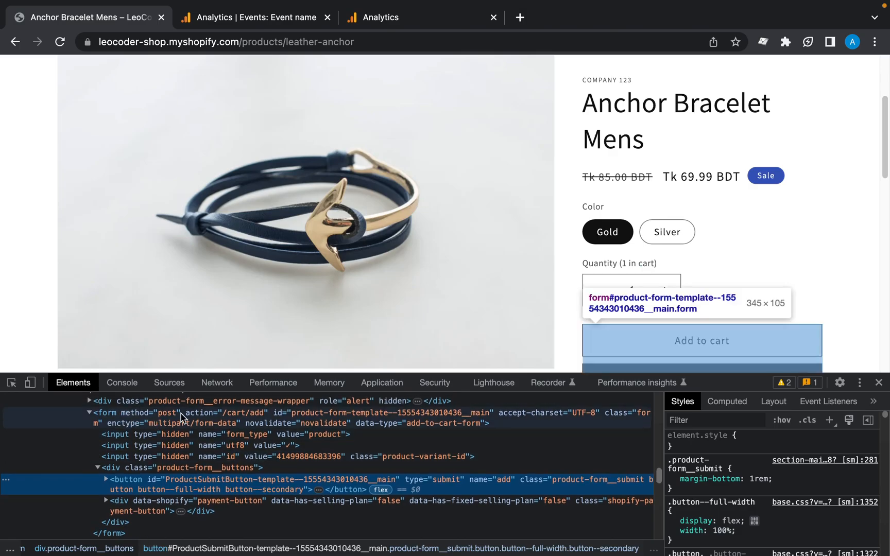
{"action": "mouse_move", "coordinate": [709, 295]}
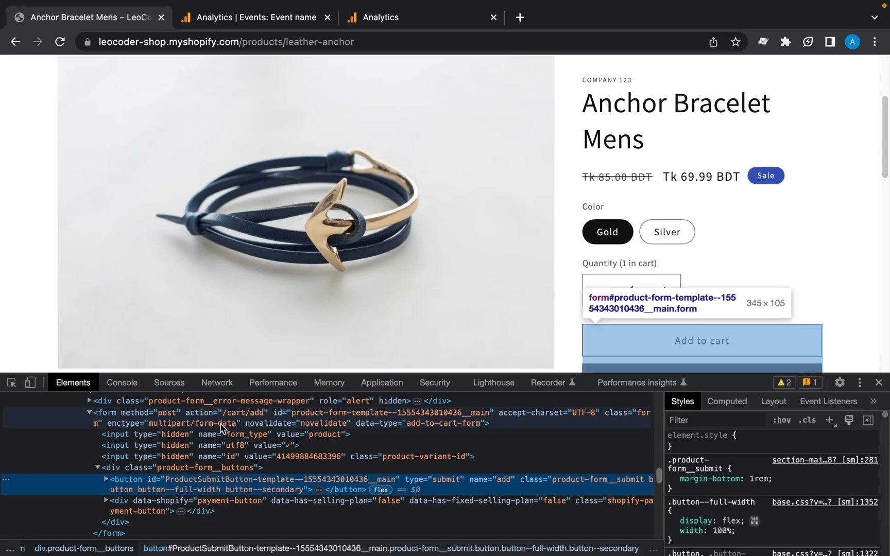
{"action": "mouse_move", "coordinate": [255, 420]}
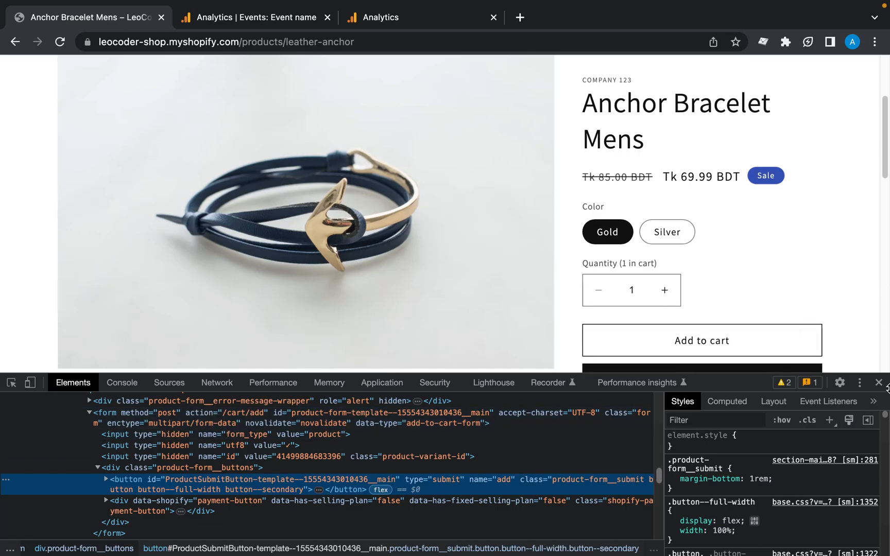
{"action": "left_click", "coordinate": [880, 382]}
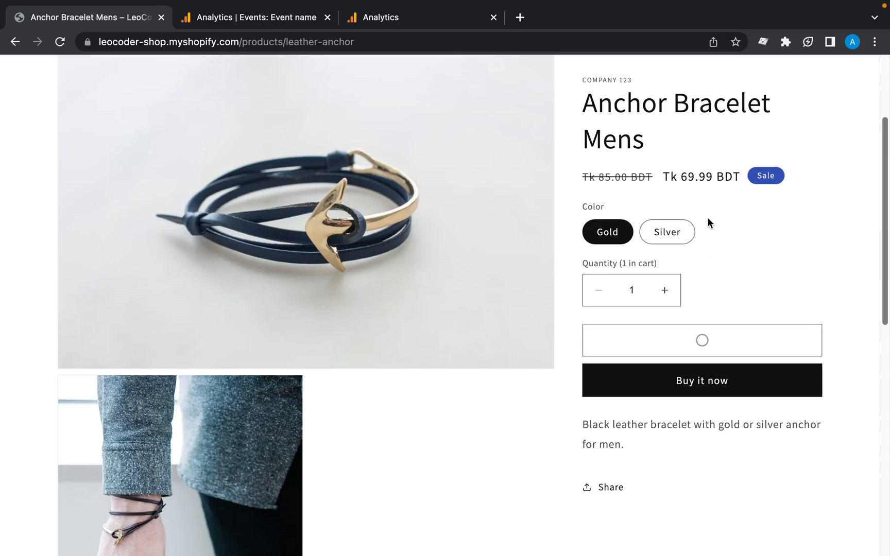
Step: Add a second gold Anchor Bracelet and proceed to checkout from the cart notification
{"action": "left_click", "coordinate": [701, 340]}
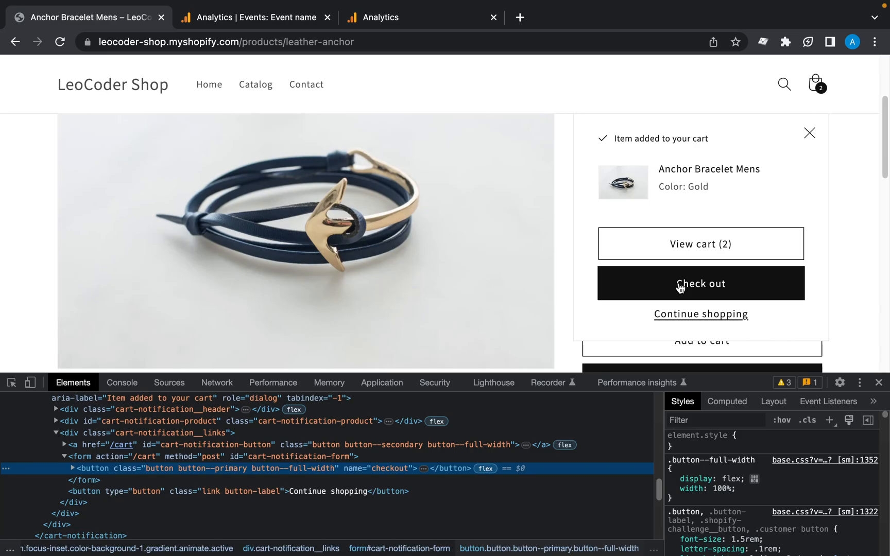
{"action": "mouse_move", "coordinate": [678, 281]}
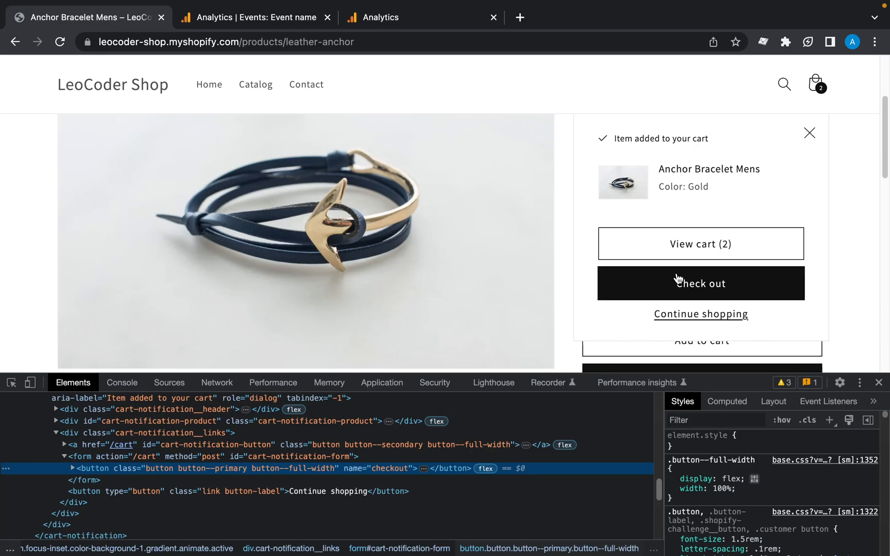
{"action": "left_click", "coordinate": [700, 283]}
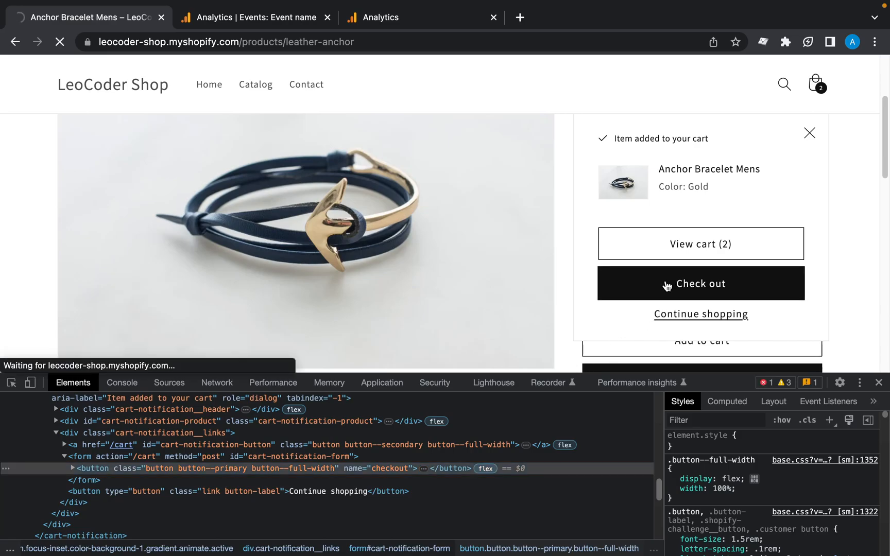
Step: Load checkout for two bracelets (৳160.98 BDT), close DevTools and return to Analytics
{"action": "left_click", "coordinate": [700, 283]}
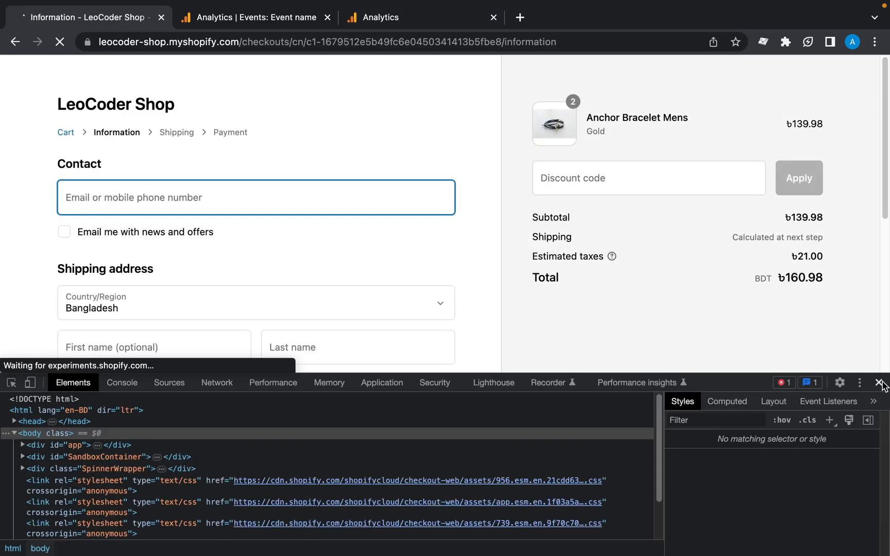
{"action": "left_click", "coordinate": [880, 382]}
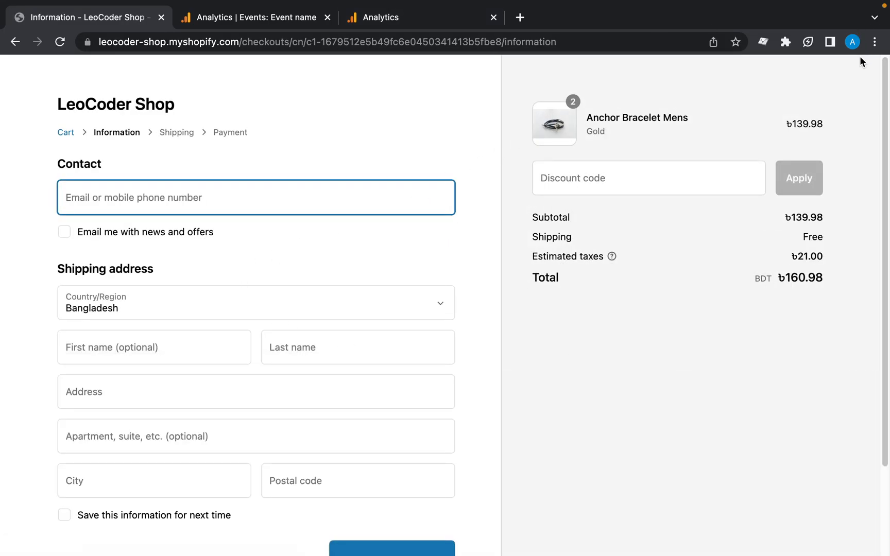
{"action": "left_click", "coordinate": [778, 17]}
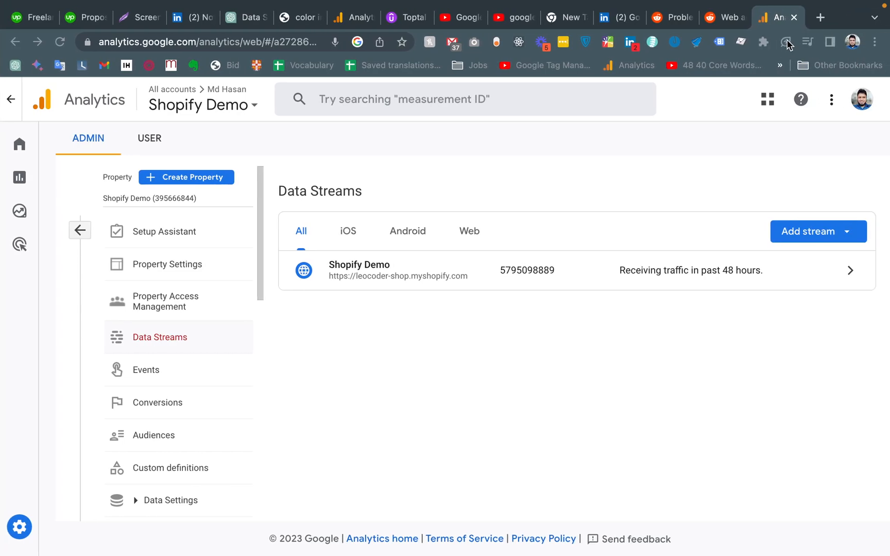
Step: Open the Shopify Demo web stream (G-9MBF8T56HZ) from the Admin Data Streams list
{"action": "left_click", "coordinate": [160, 337]}
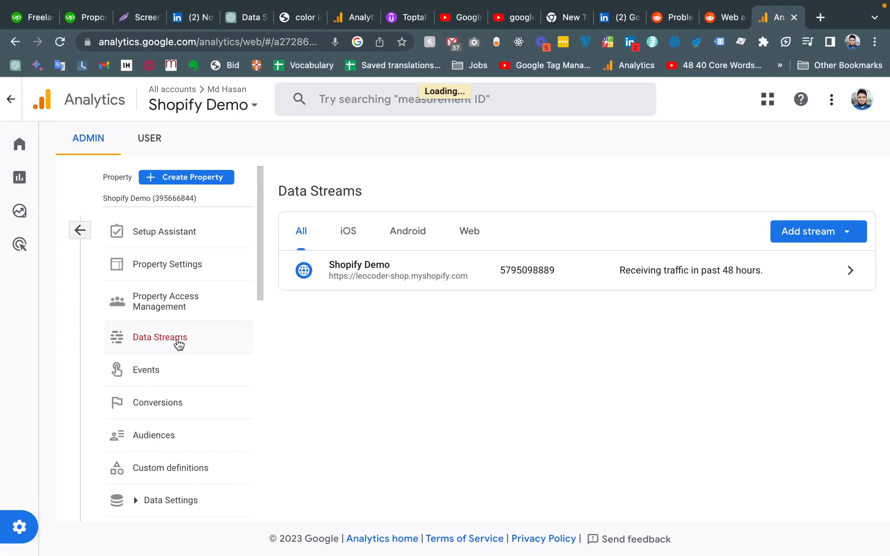
{"action": "left_click", "coordinate": [80, 231]}
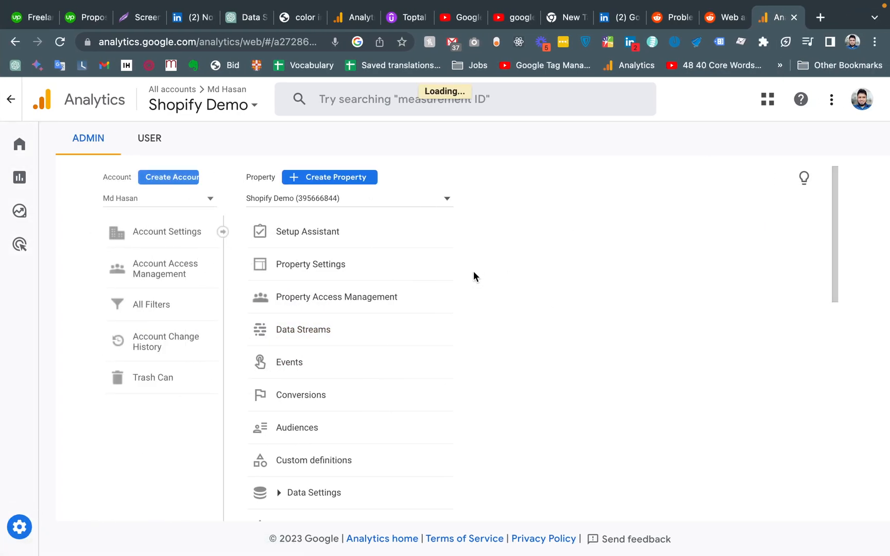
{"action": "left_click", "coordinate": [302, 329]}
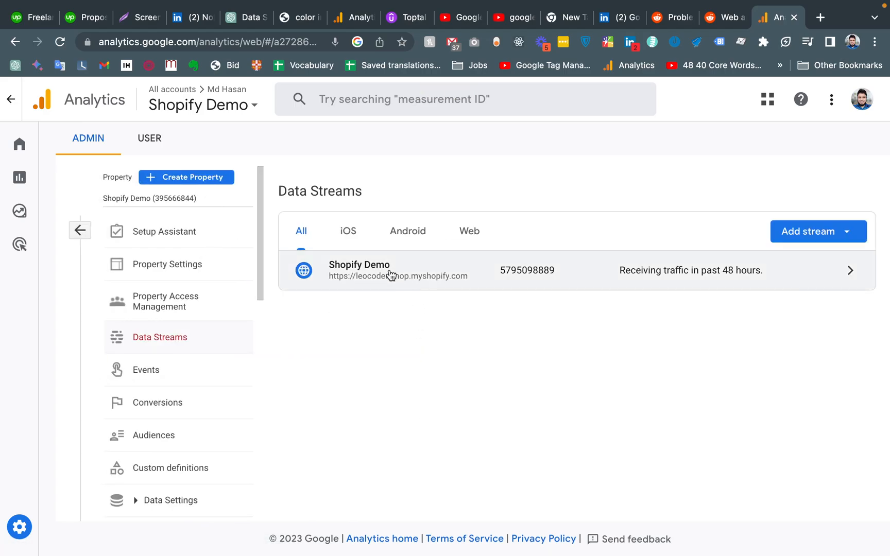
{"action": "left_click", "coordinate": [358, 270]}
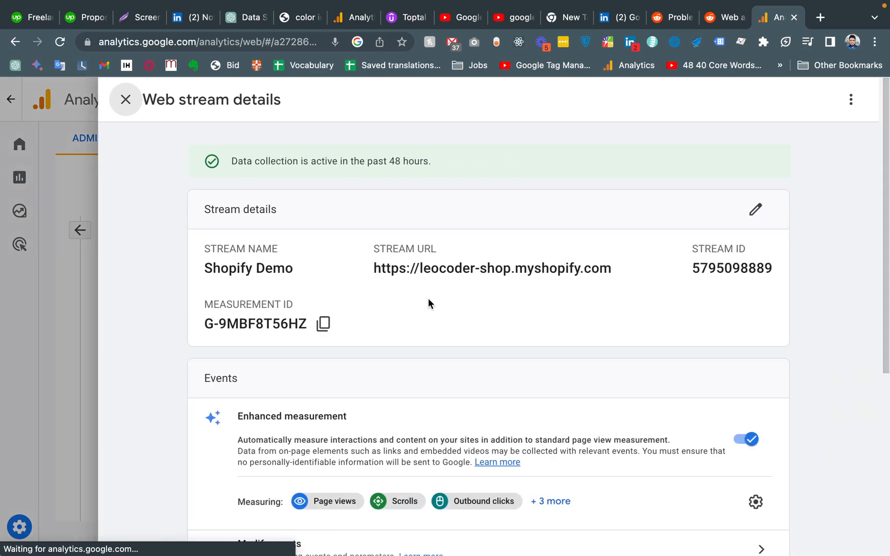
{"action": "scroll", "scroll_direction": "down", "scroll_amount": 3}
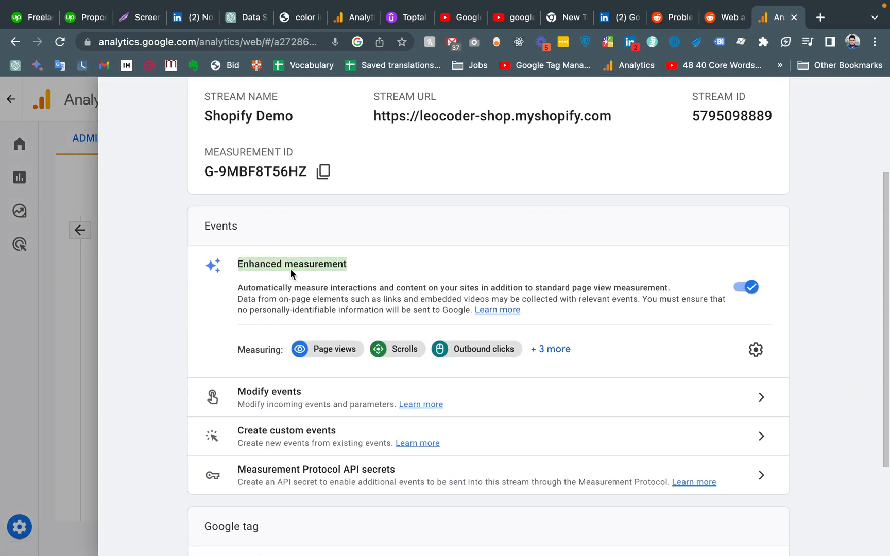
{"action": "mouse_move", "coordinate": [789, 368]}
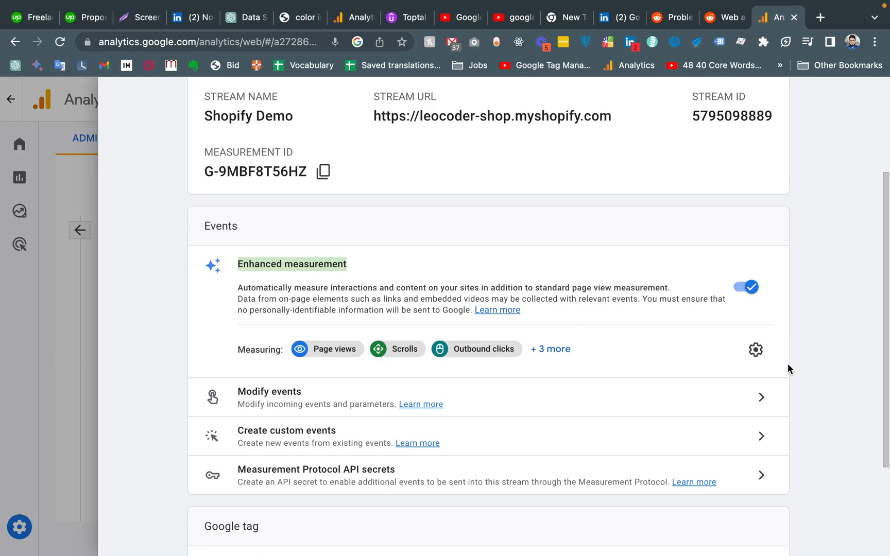
{"action": "mouse_move", "coordinate": [755, 350]}
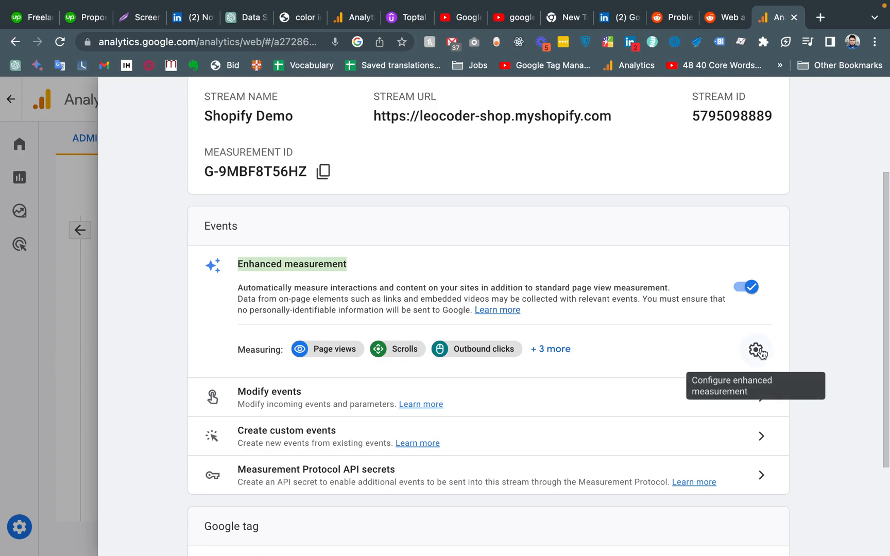
{"action": "left_click", "coordinate": [756, 349]}
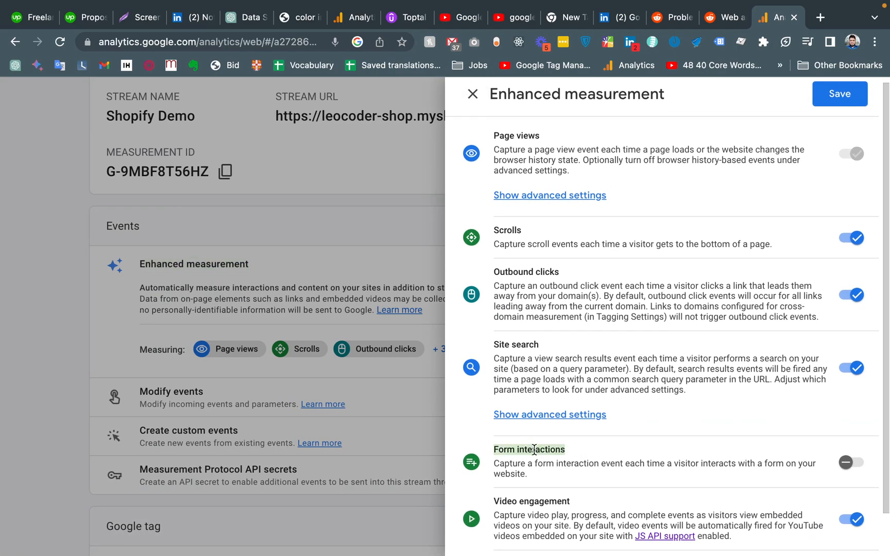
Step: Toggle Form interactions on and off twice, leaving it switched off
{"action": "left_click", "coordinate": [849, 462]}
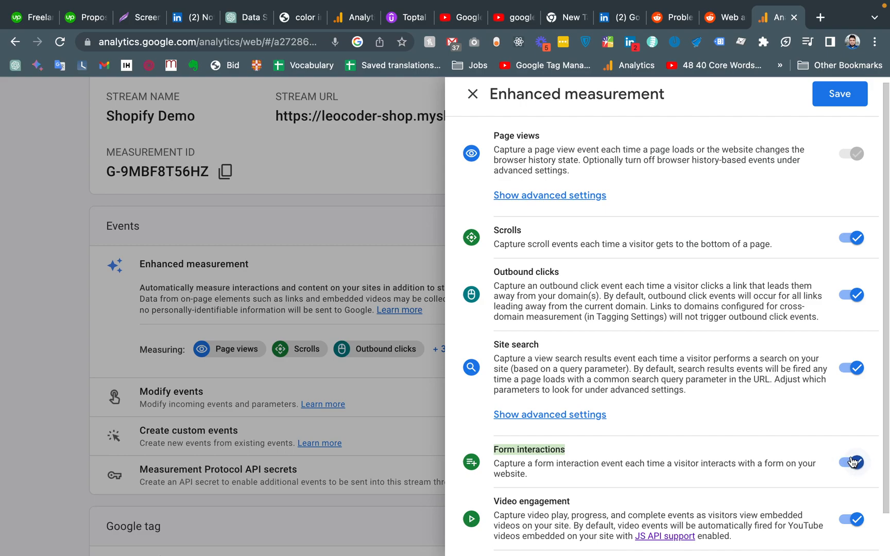
{"action": "left_click", "coordinate": [849, 461]}
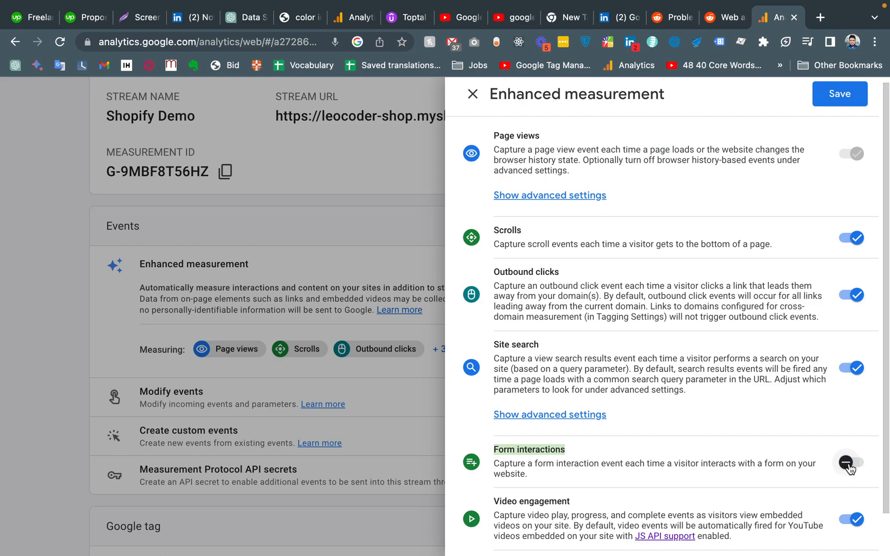
{"action": "left_click", "coordinate": [850, 462]}
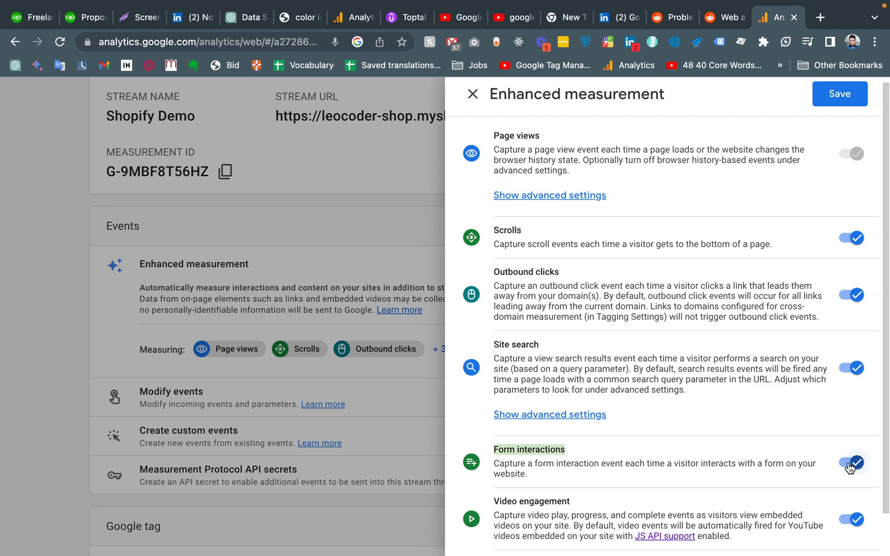
{"action": "left_click", "coordinate": [850, 461]}
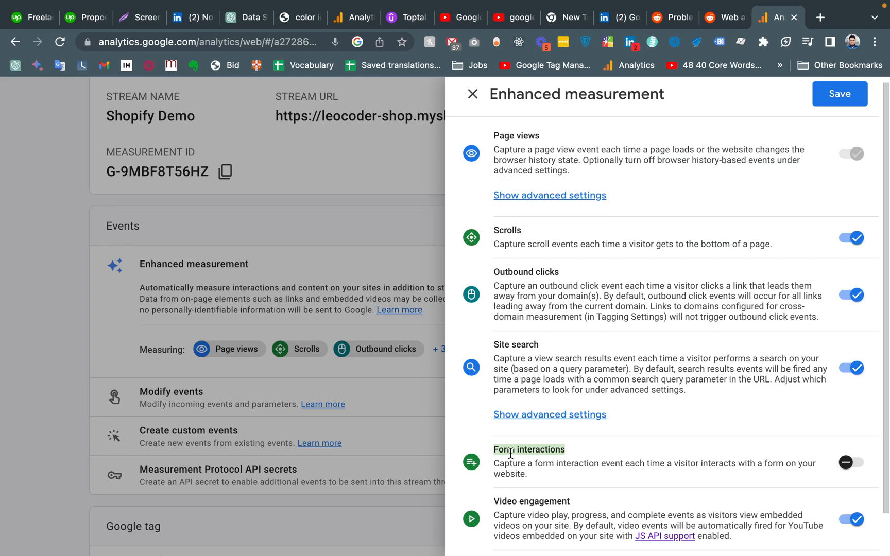
Step: Save the Enhanced measurement changes and scroll through the Shopify Demo stream details
{"action": "left_click", "coordinate": [849, 462]}
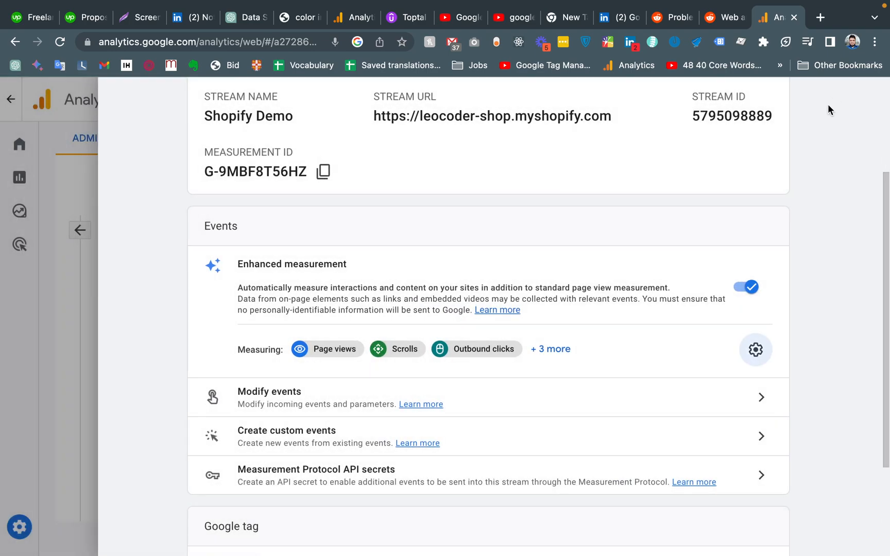
{"action": "scroll", "scroll_direction": "down", "scroll_amount": 3}
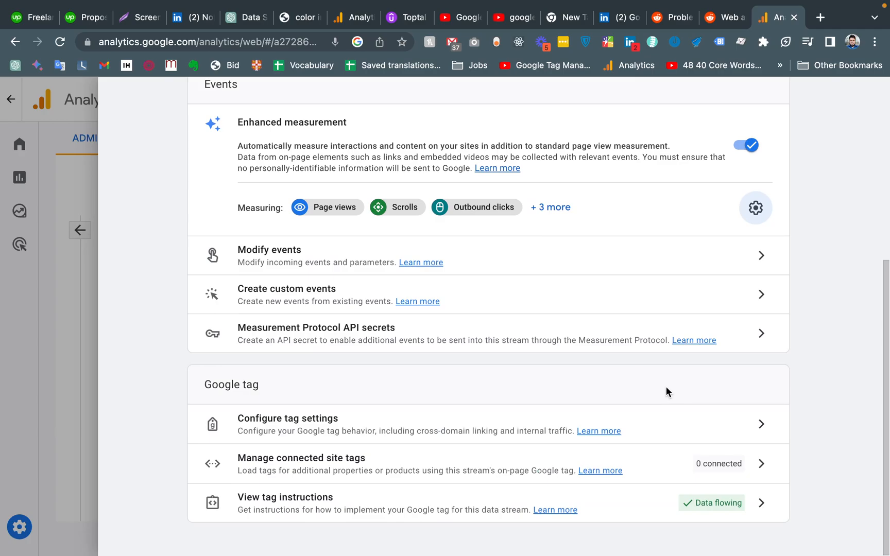
{"action": "mouse_move", "coordinate": [663, 386]}
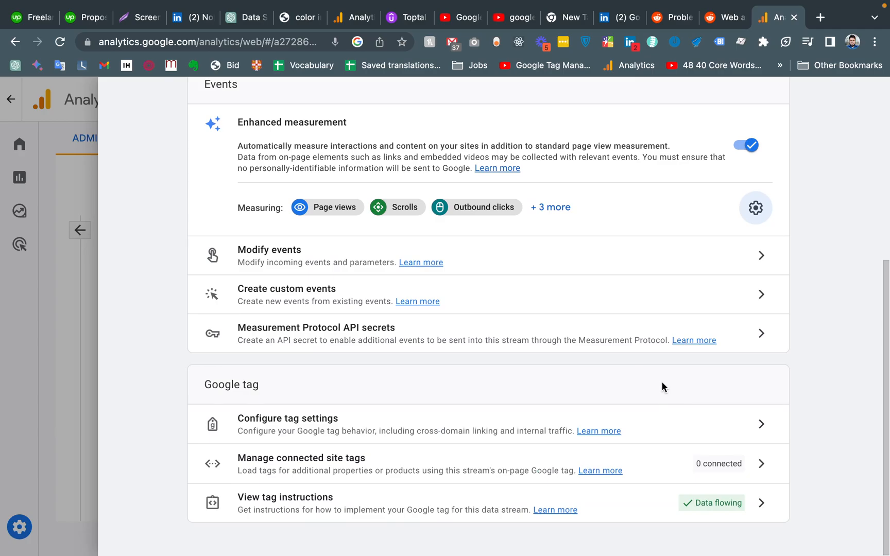
{"action": "scroll", "scroll_direction": "down", "scroll_amount": 3}
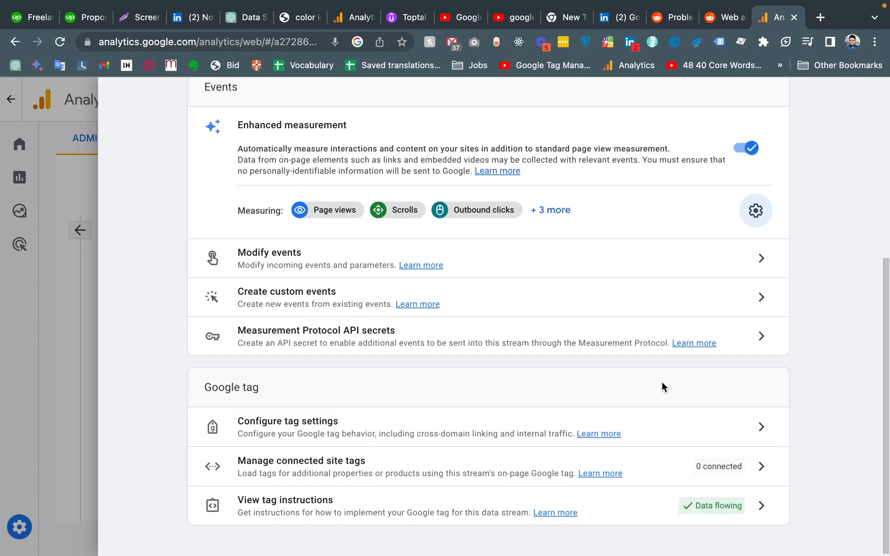
{"action": "mouse_move", "coordinate": [663, 387]}
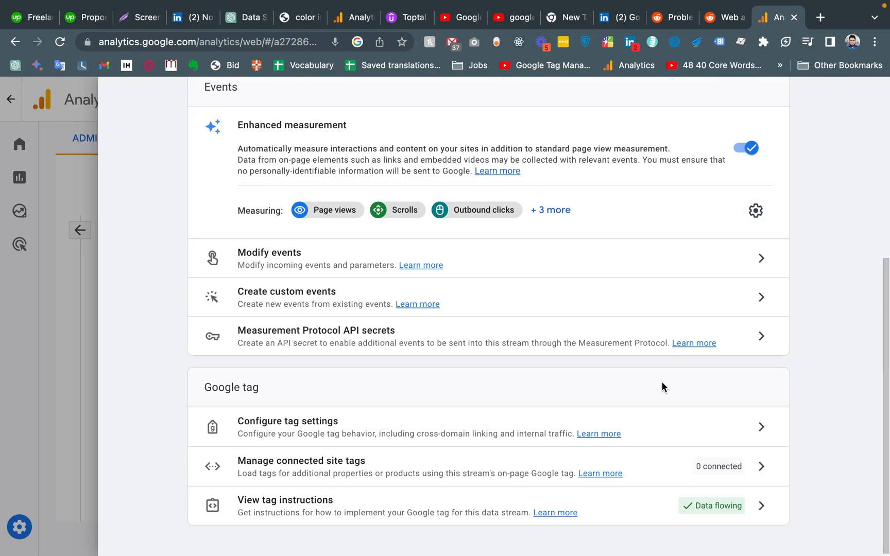